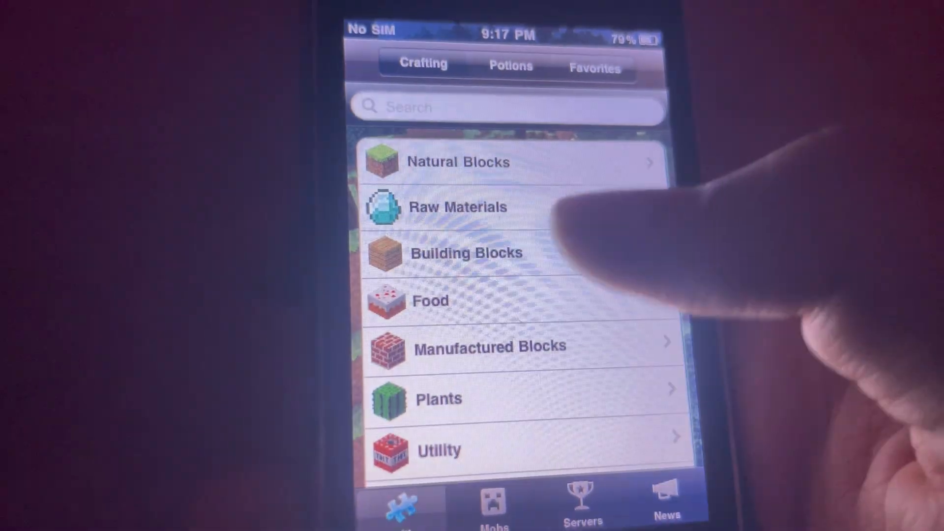
- Leave the Minecraft crafting guide and show Cydia's Installed packages list
left_click(458, 207)
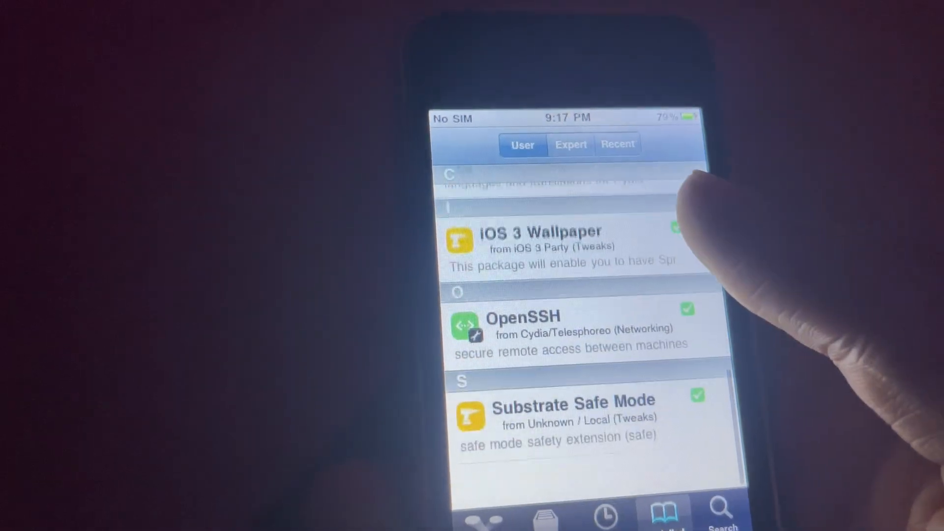
- Scroll past Cydia Substrate and Translations to confirm iOS 3 Wallpaper, then go home
scroll("down", 3)
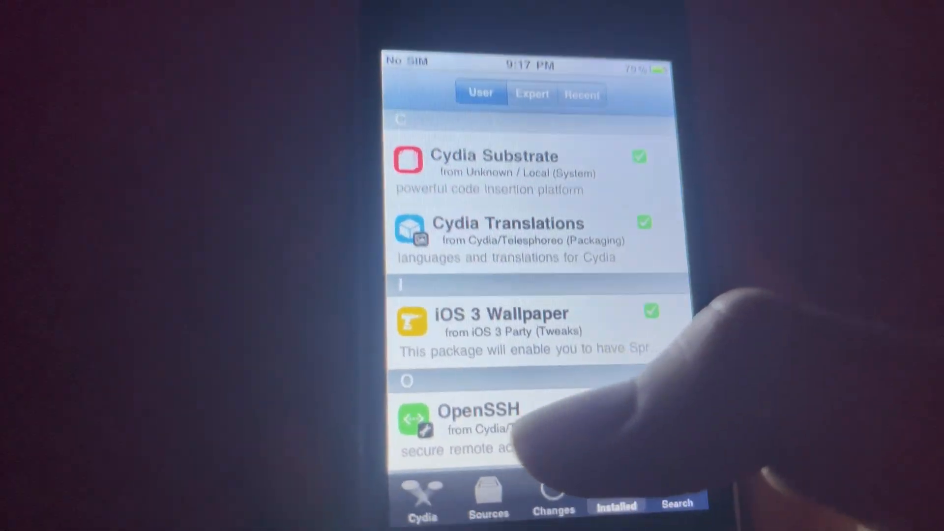
left_click(479, 410)
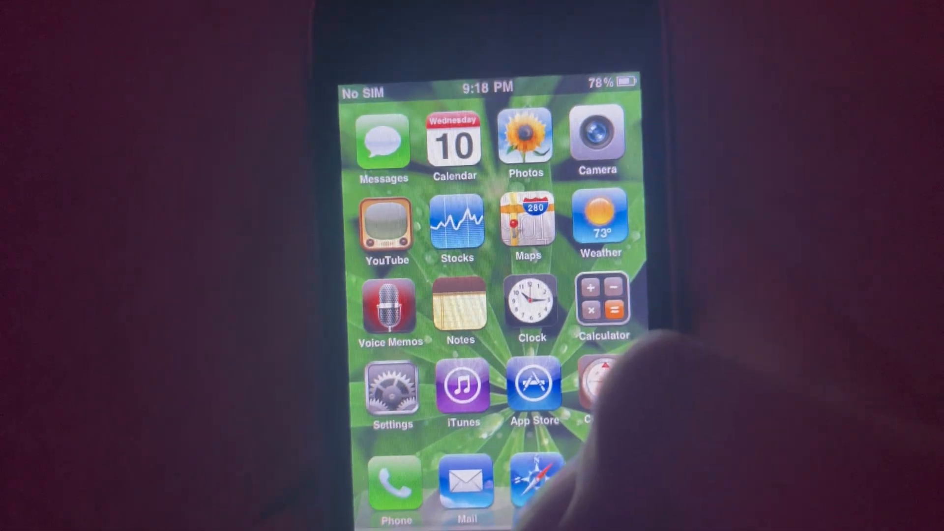
- Set the Photo Library palm-tree beach photo as wallpaper and view it on the home pages
left_click(391, 391)
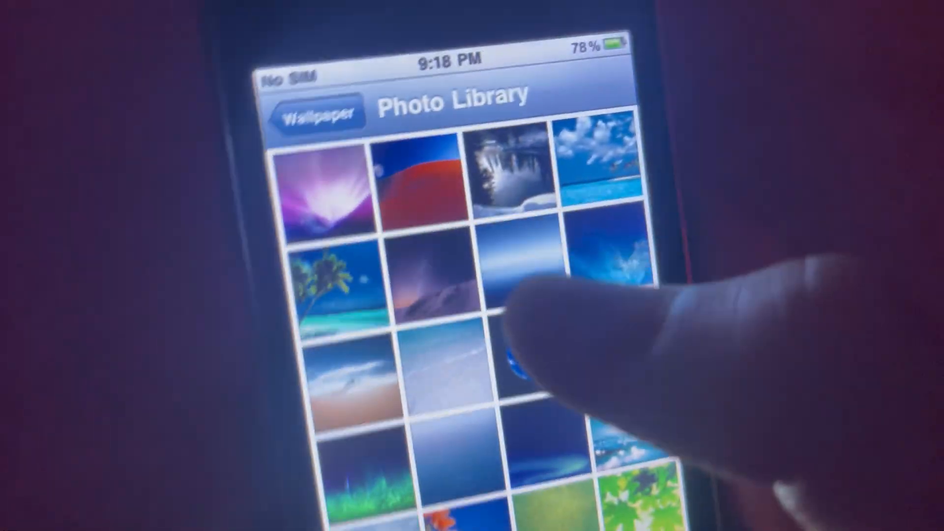
left_click(334, 283)
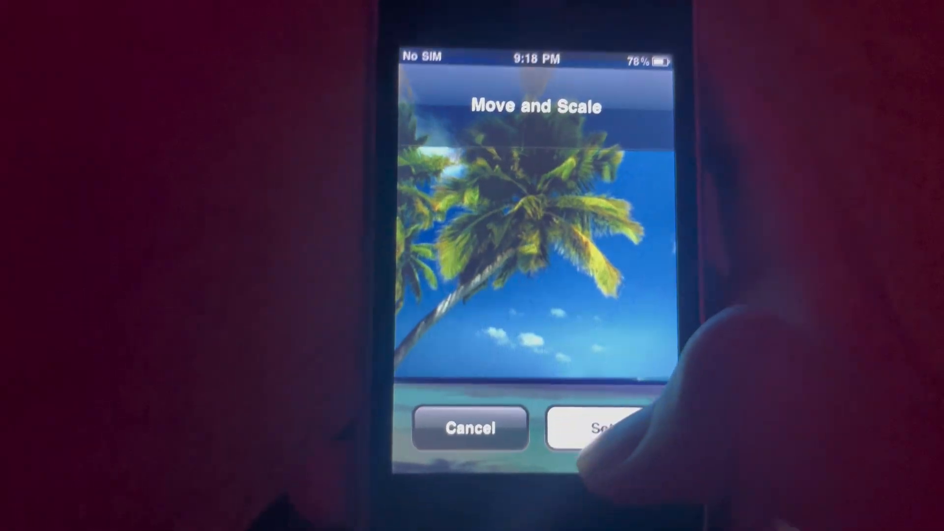
left_click(602, 429)
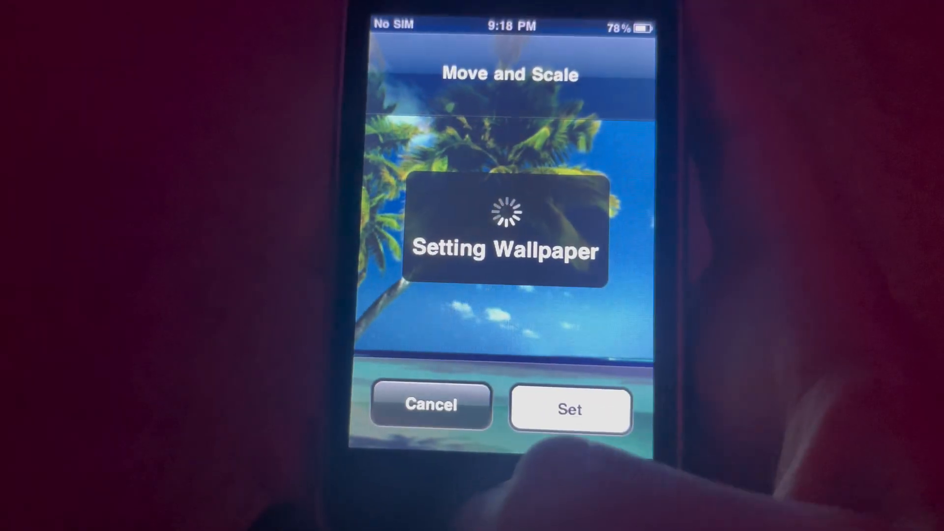
left_click(571, 408)
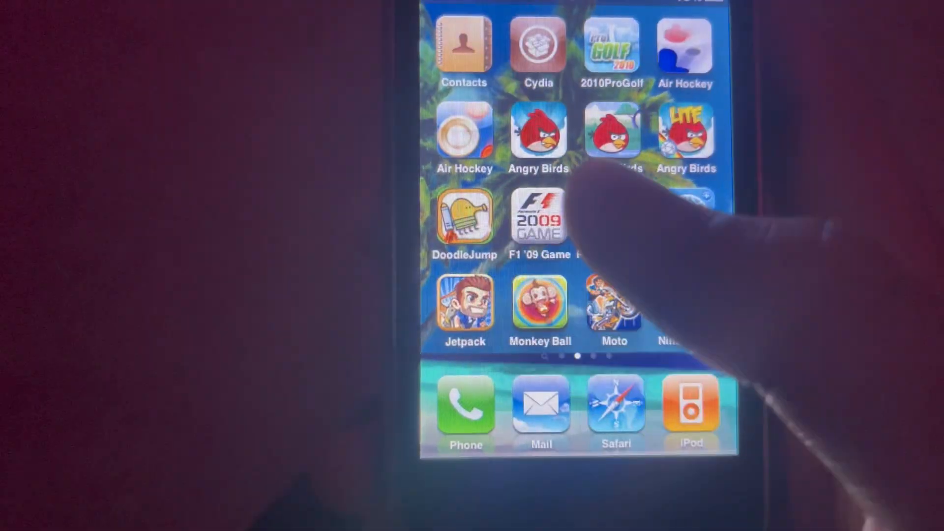
scroll("left", 3)
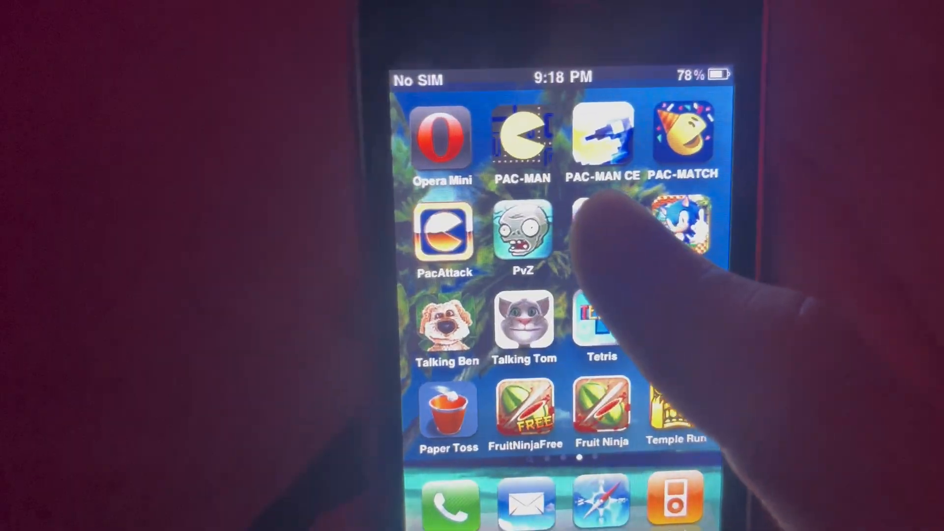